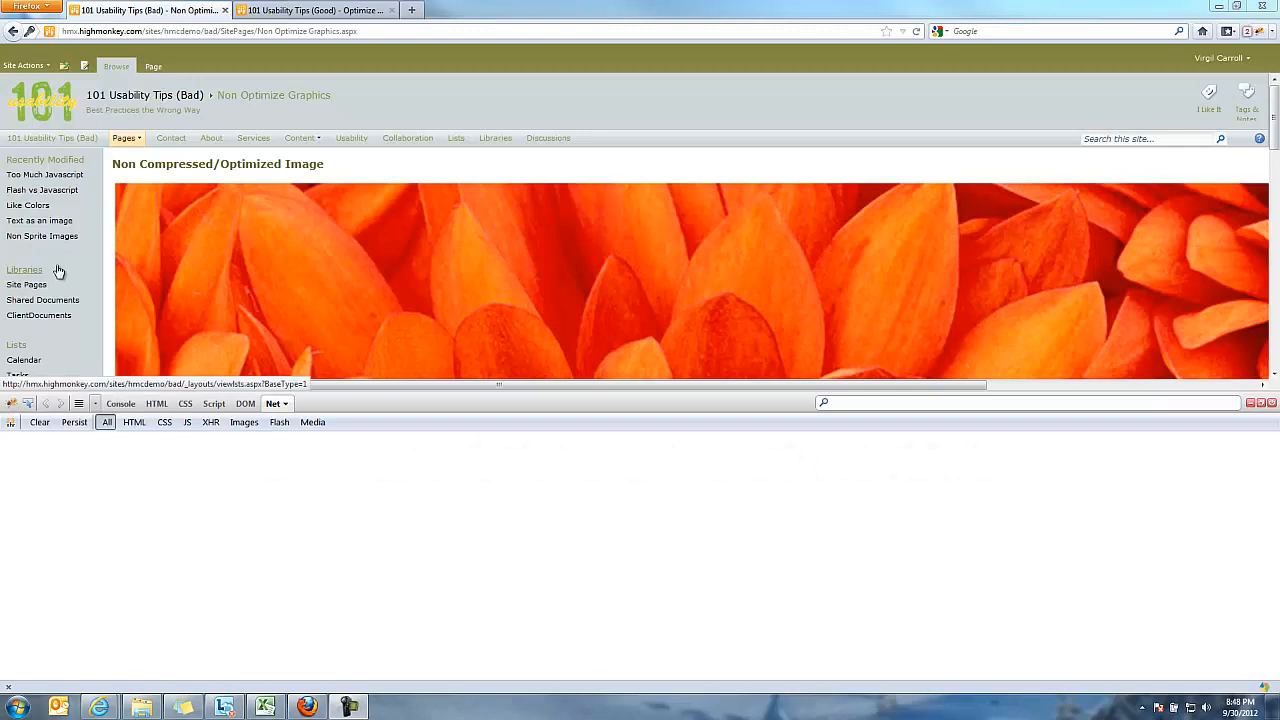
pyautogui.moveTo(843, 87)
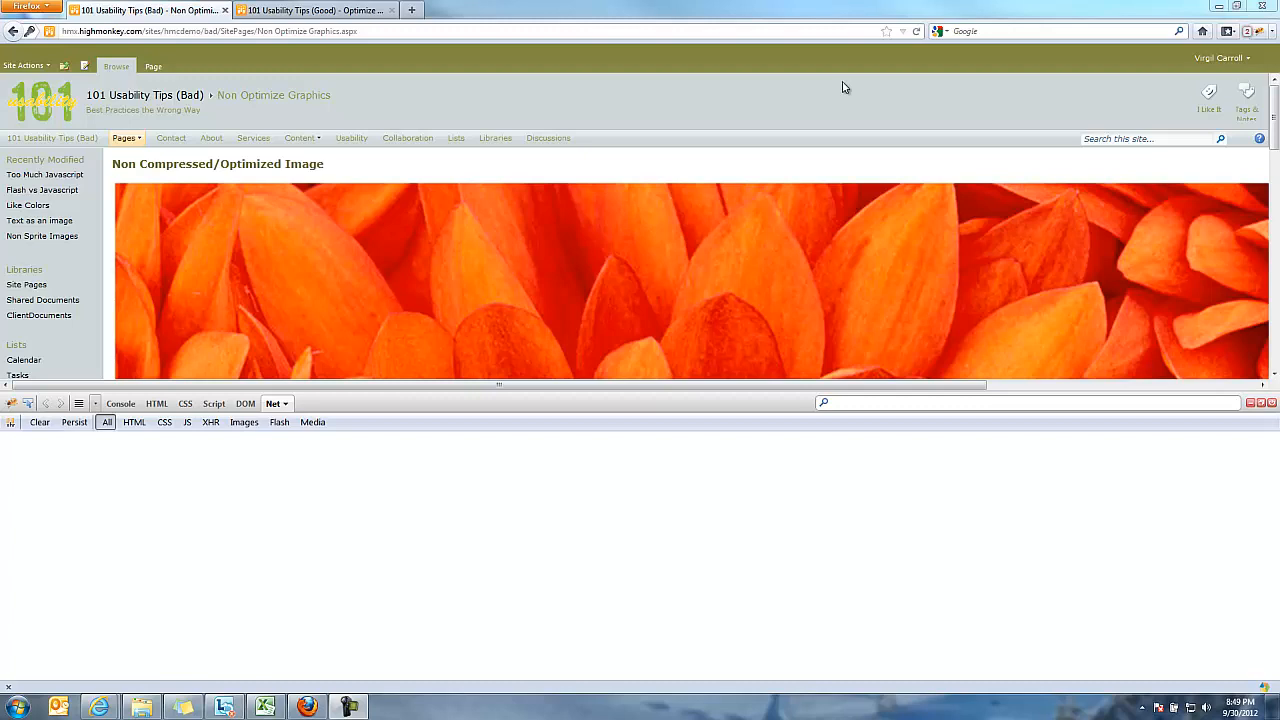
pyautogui.moveTo(589, 236)
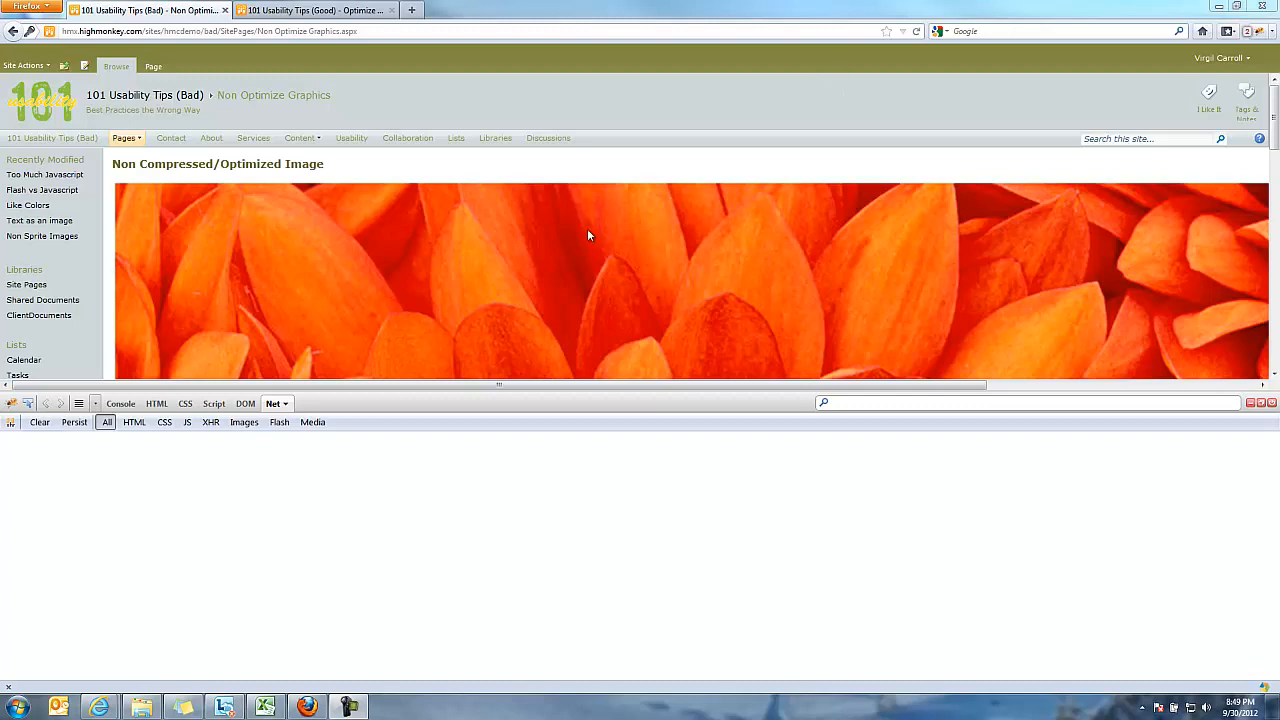
pyautogui.moveTo(368, 45)
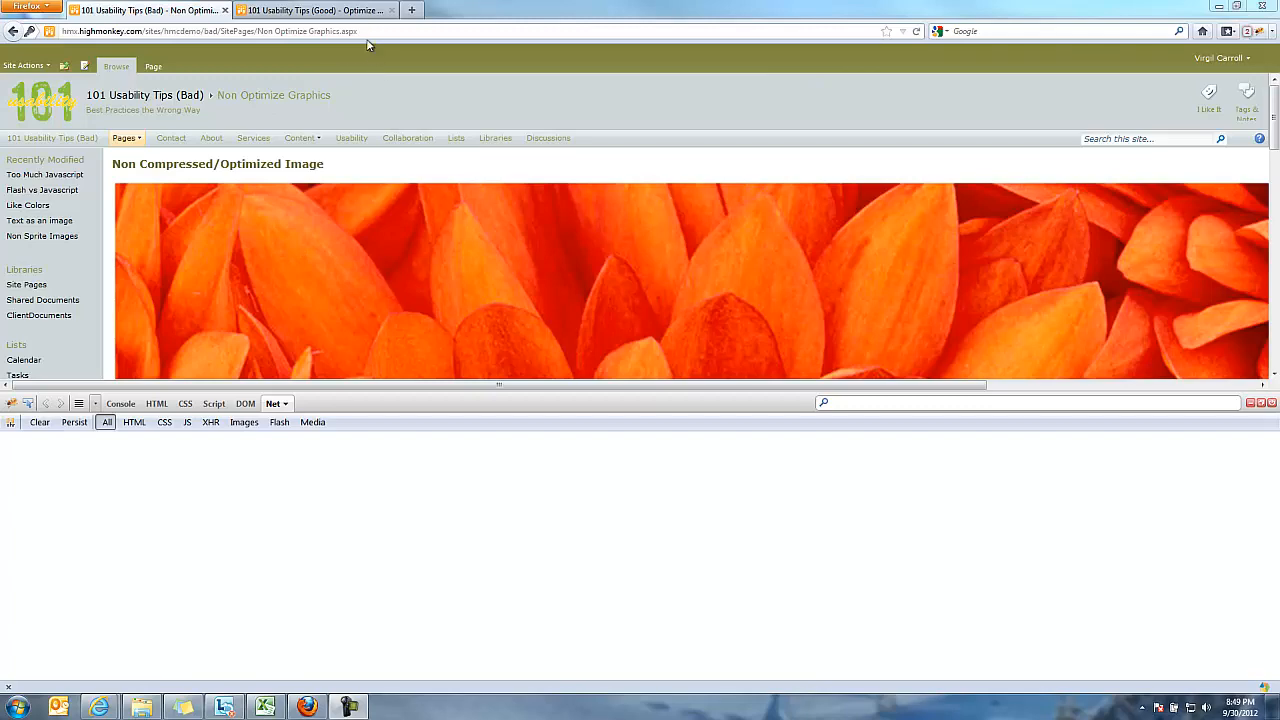
# Reload the unoptimized page to list its requests, including the 1.0 MB Chrysanthemum.jpg
pyautogui.click(210, 31)
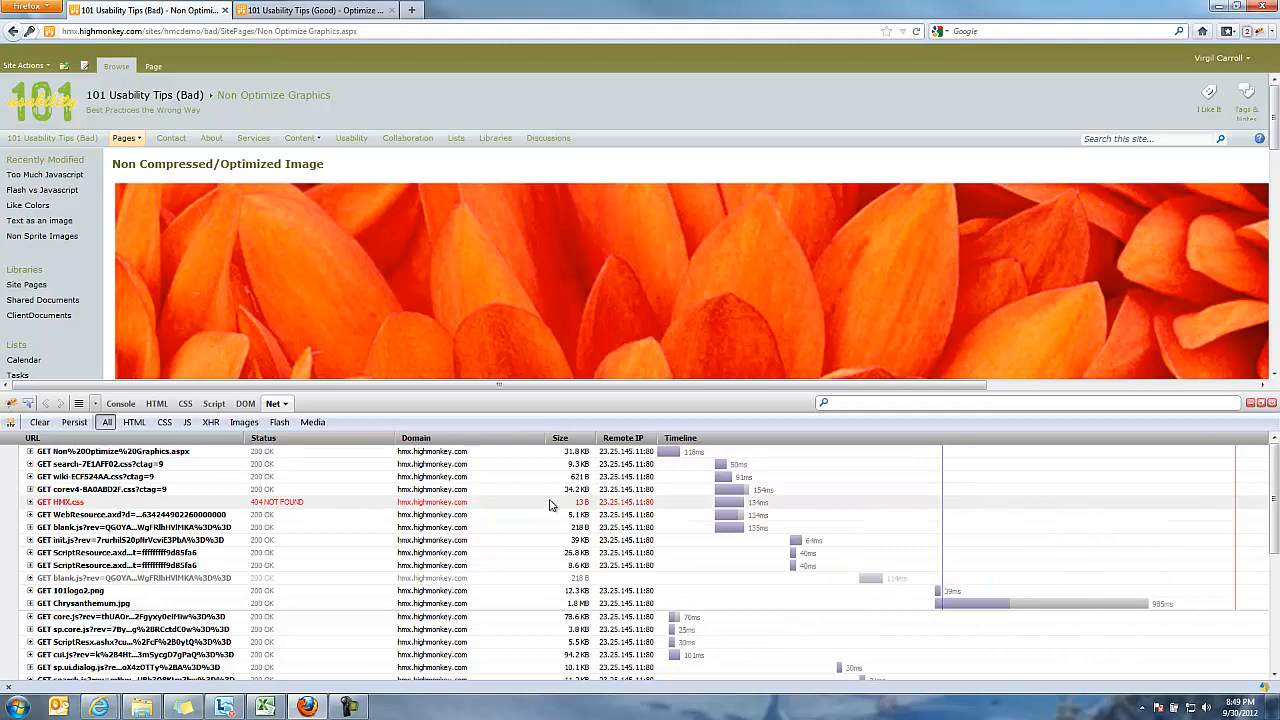
pyautogui.moveTo(765, 502)
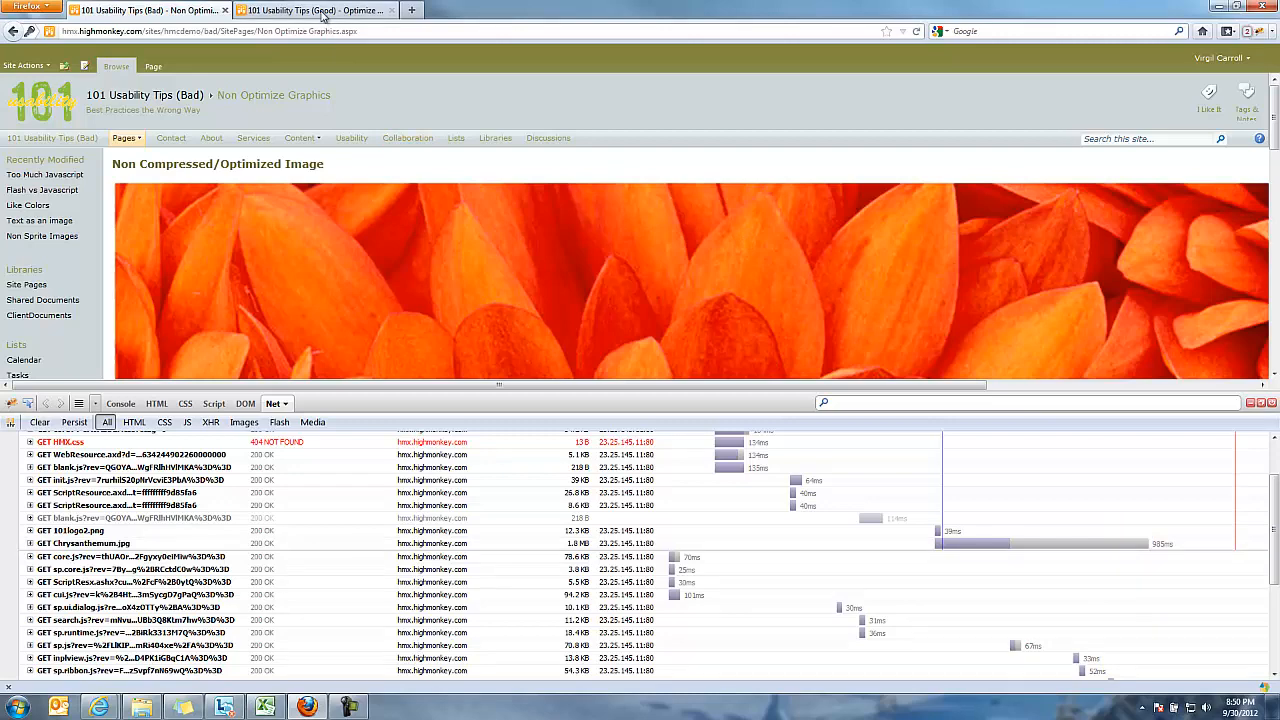
# Switch to the '101 Usability Tips (Good)' tab showing the 197 KB Chrysanthemum2.jpg
pyautogui.click(315, 10)
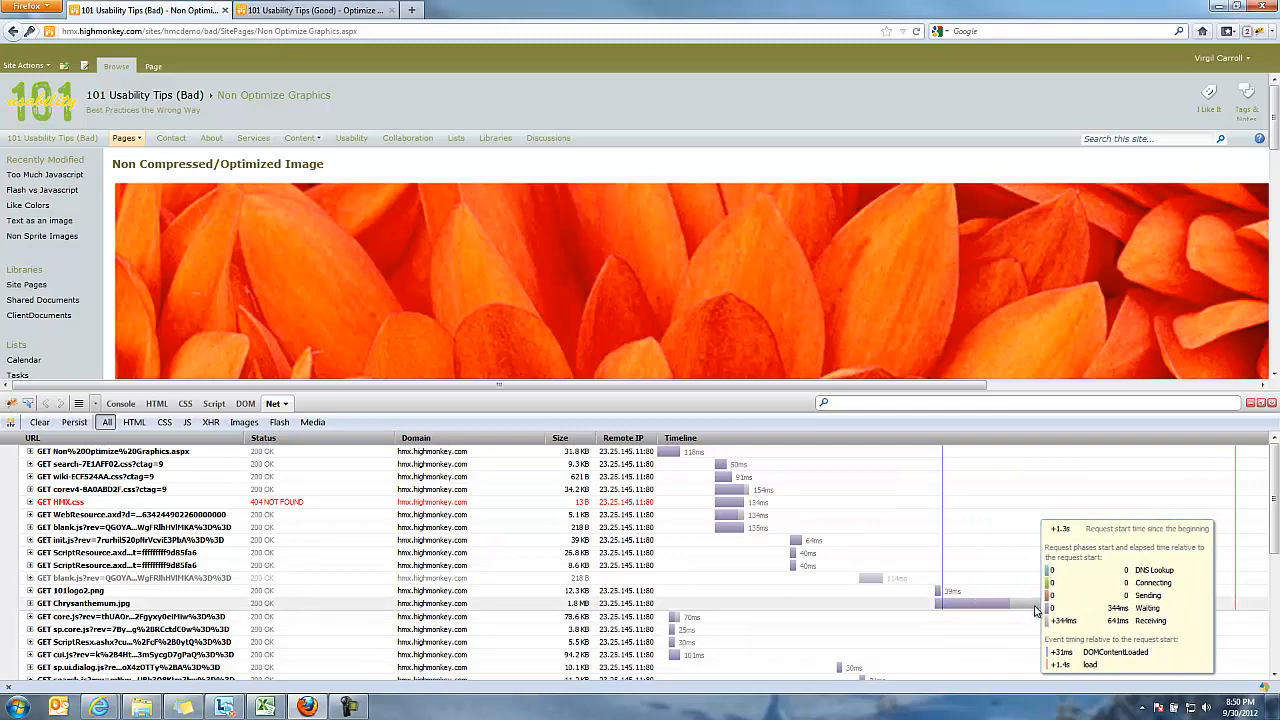
pyautogui.click(315, 10)
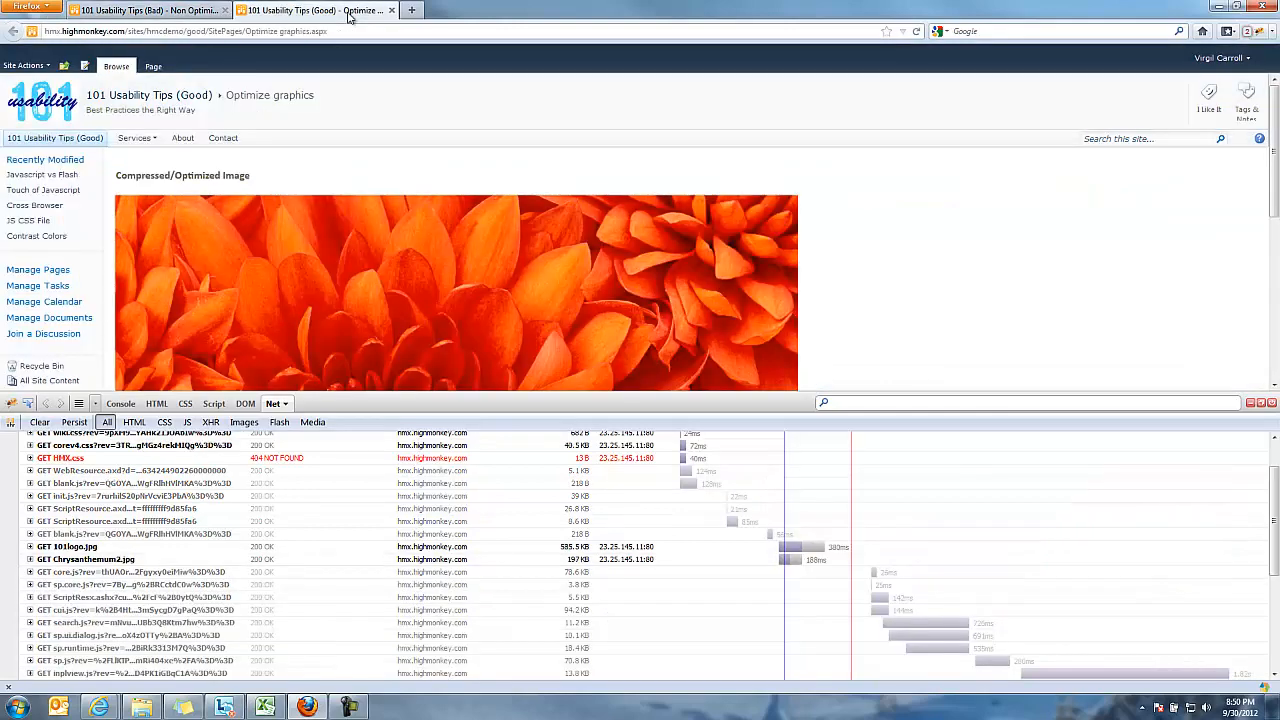